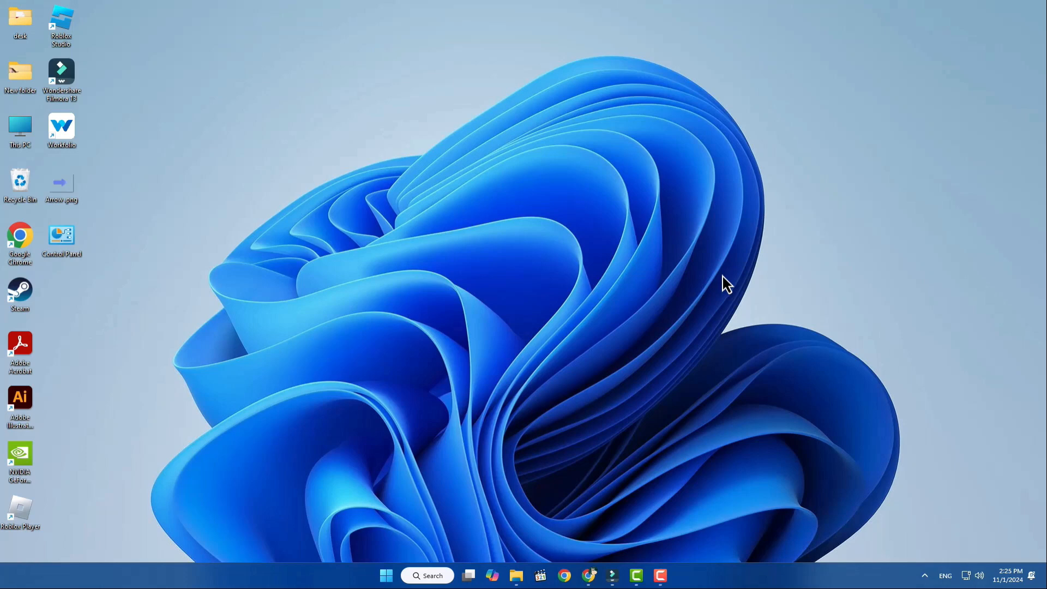
{"action": "mouse_move", "coordinate": [656, 445]}
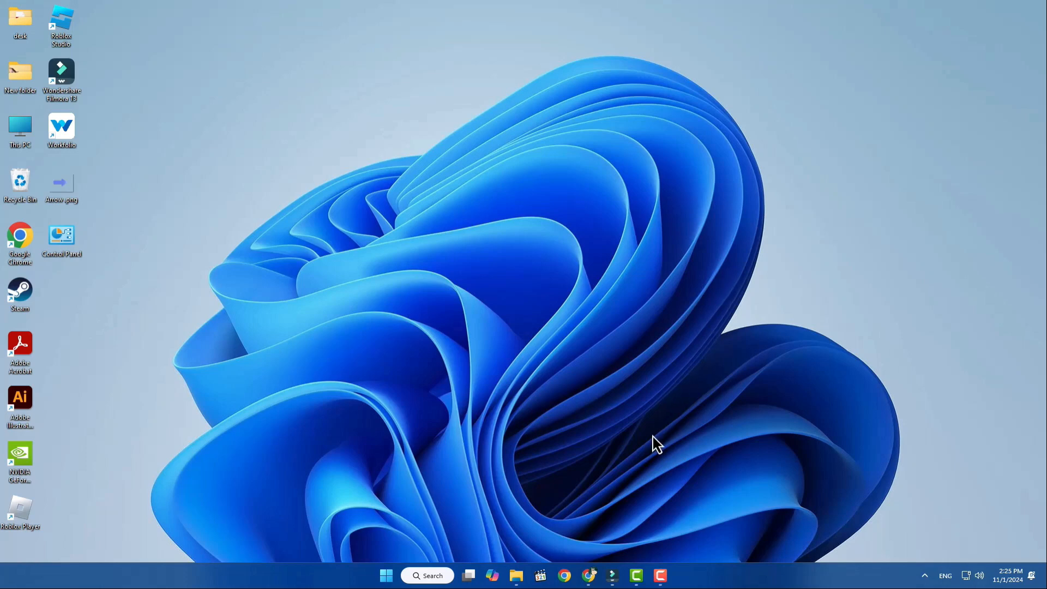
Translate the State Department Crimea page into English via Chrome's Translate menu
{"action": "left_click", "coordinate": [564, 575]}
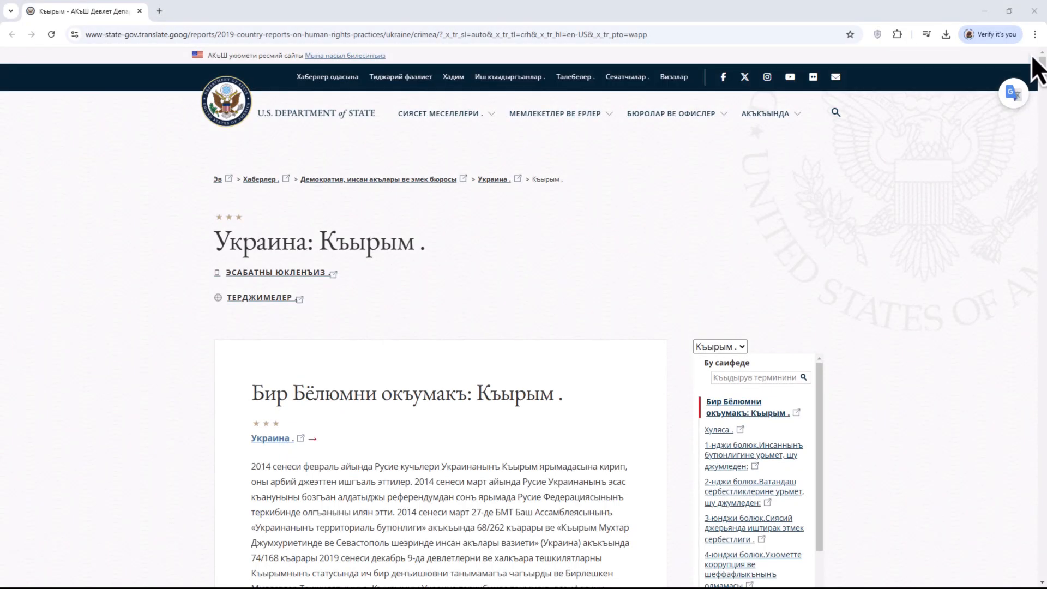
{"action": "left_click", "coordinate": [1034, 34]}
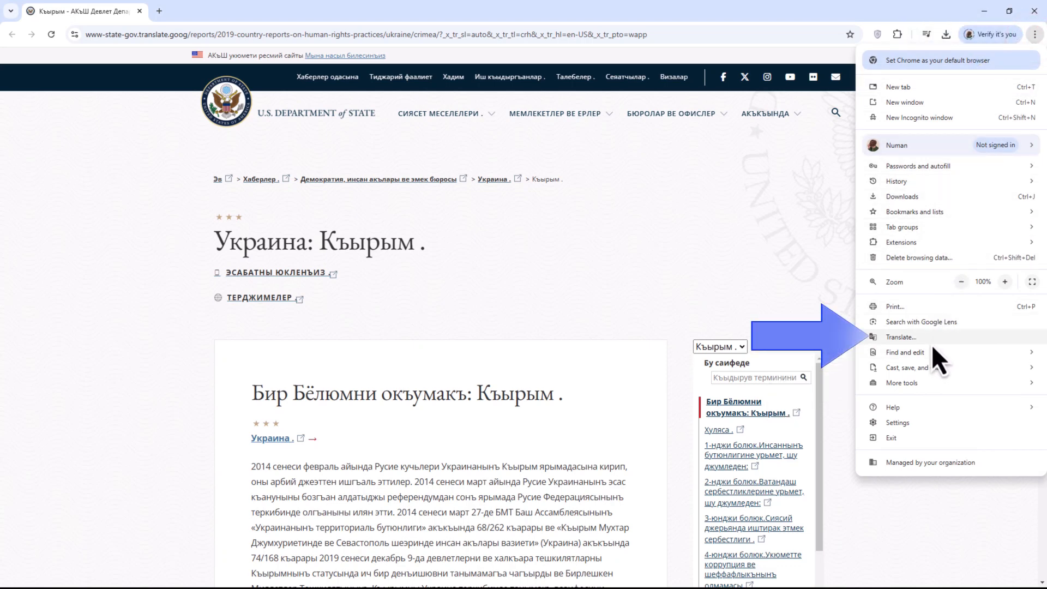
{"action": "left_click", "coordinate": [902, 338]}
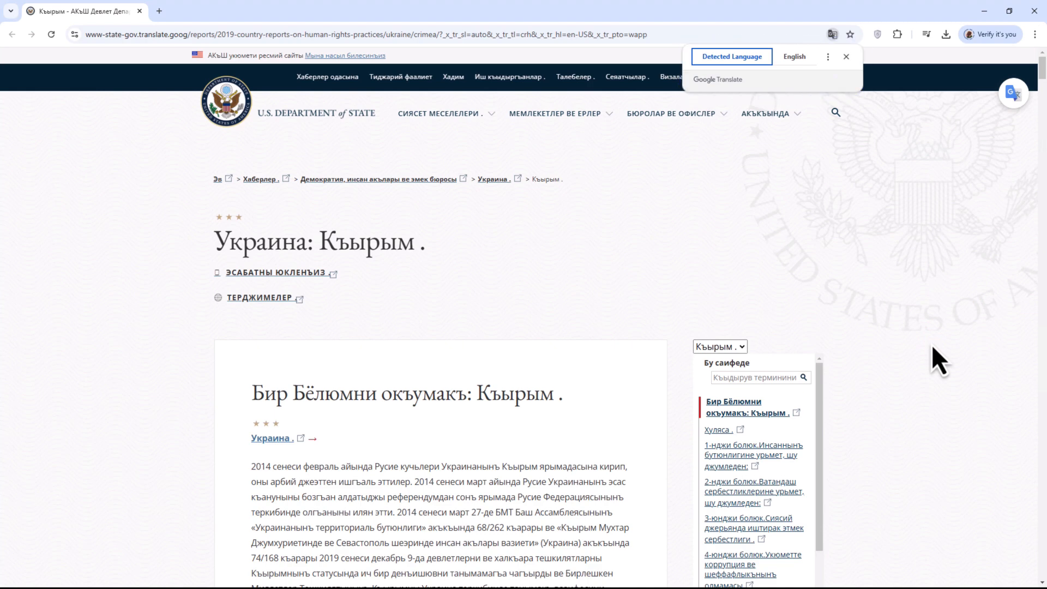
{"action": "left_click", "coordinate": [828, 56]}
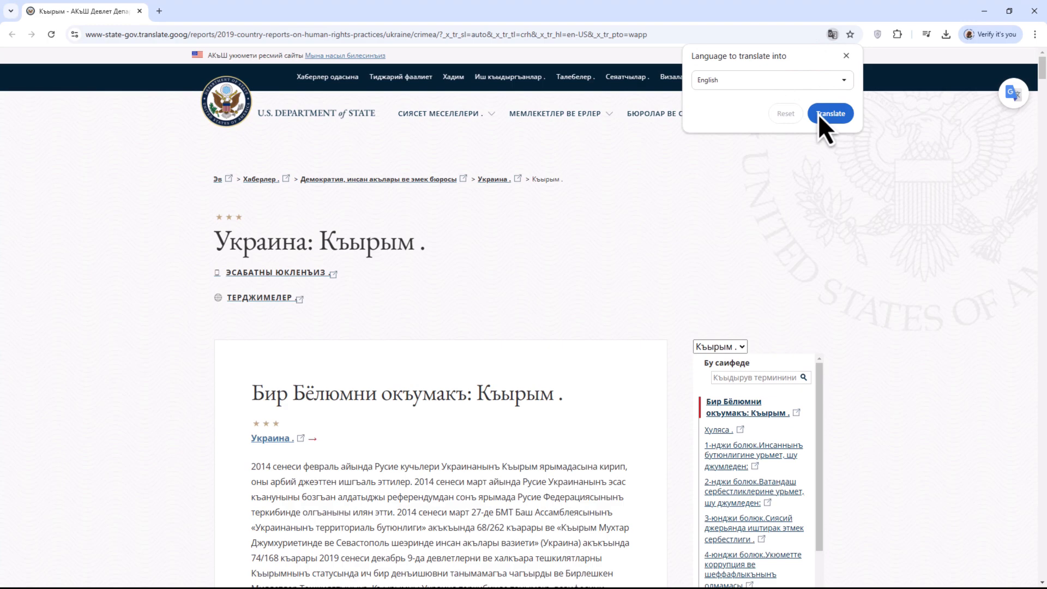
{"action": "left_click", "coordinate": [768, 80]}
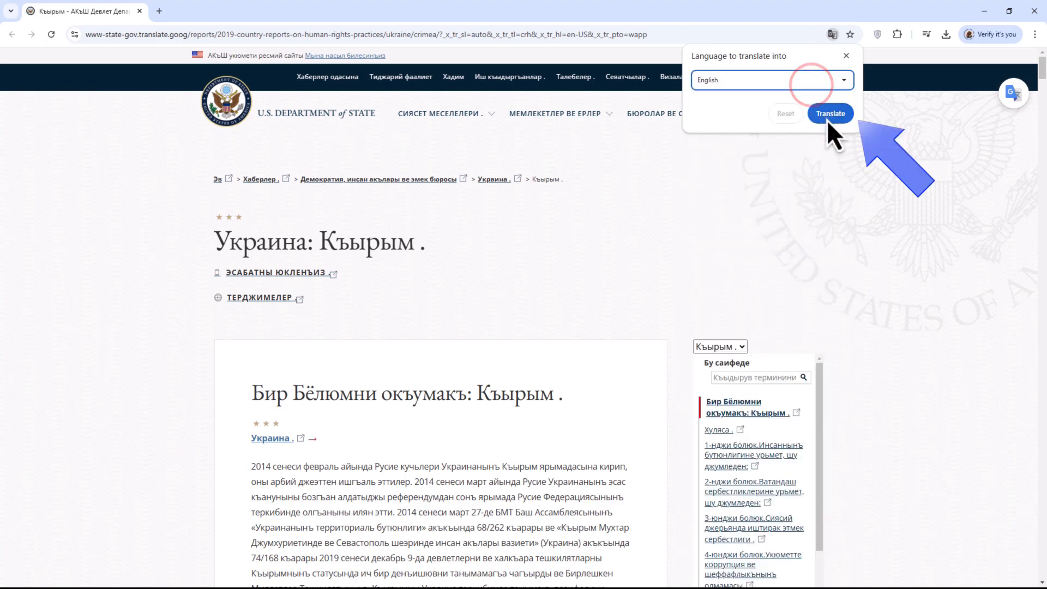
{"action": "left_click", "coordinate": [829, 113]}
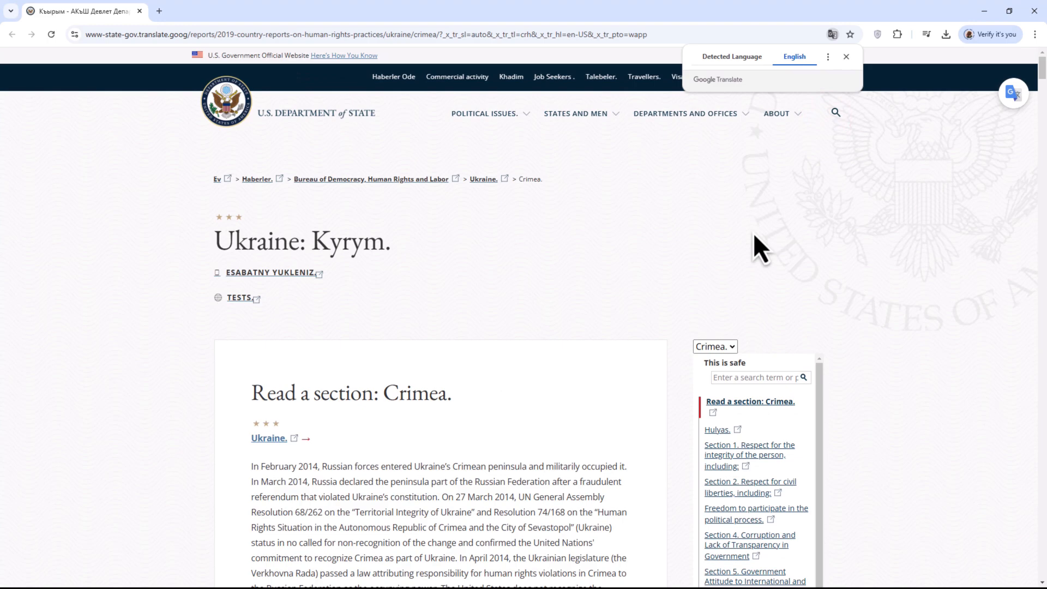
{"action": "mouse_move", "coordinate": [311, 123]}
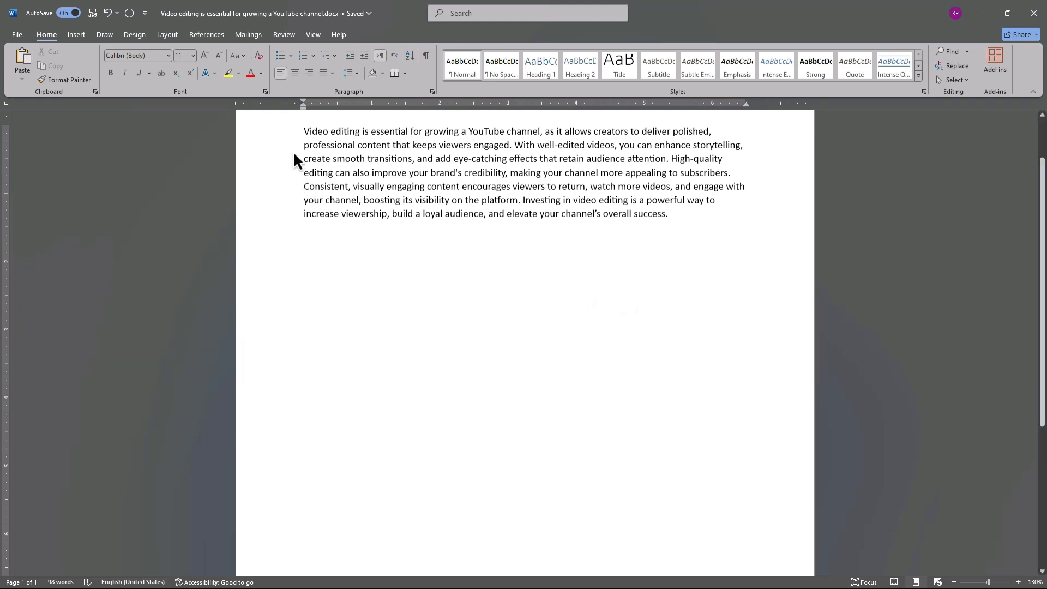
Select the video-editing paragraph and go to translate.google.com
{"action": "left_click_drag", "start_coordinate": [302, 131], "coordinate": [668, 213]}
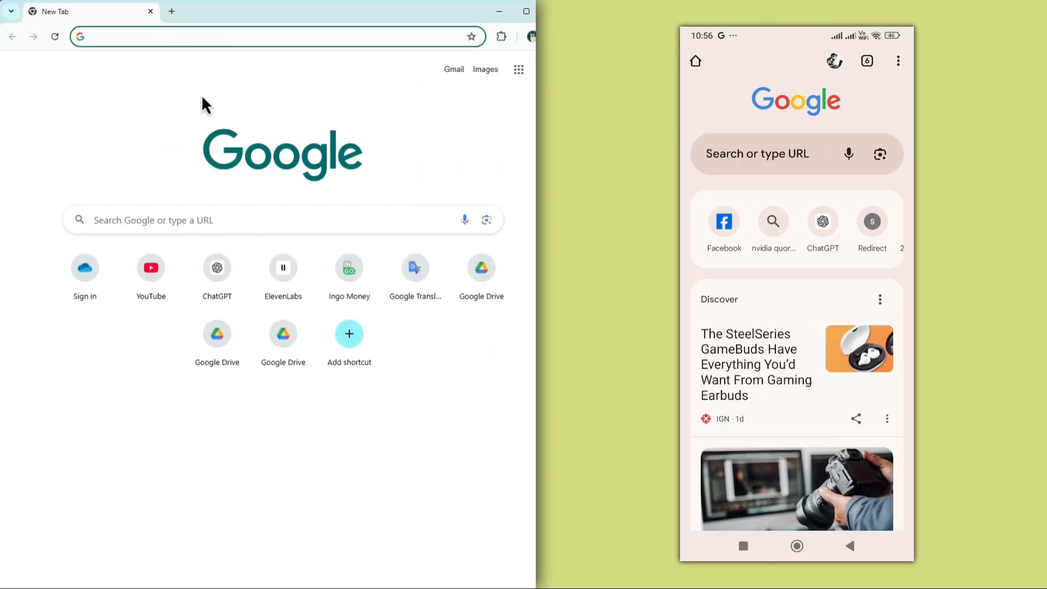
{"action": "left_click", "coordinate": [268, 36]}
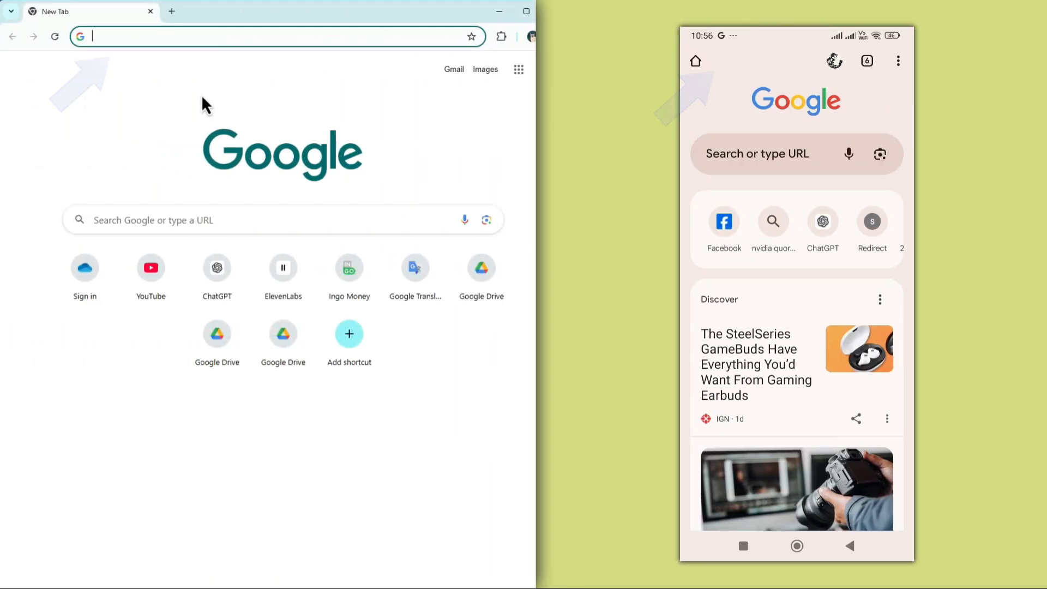
{"action": "type", "text": "translate."}
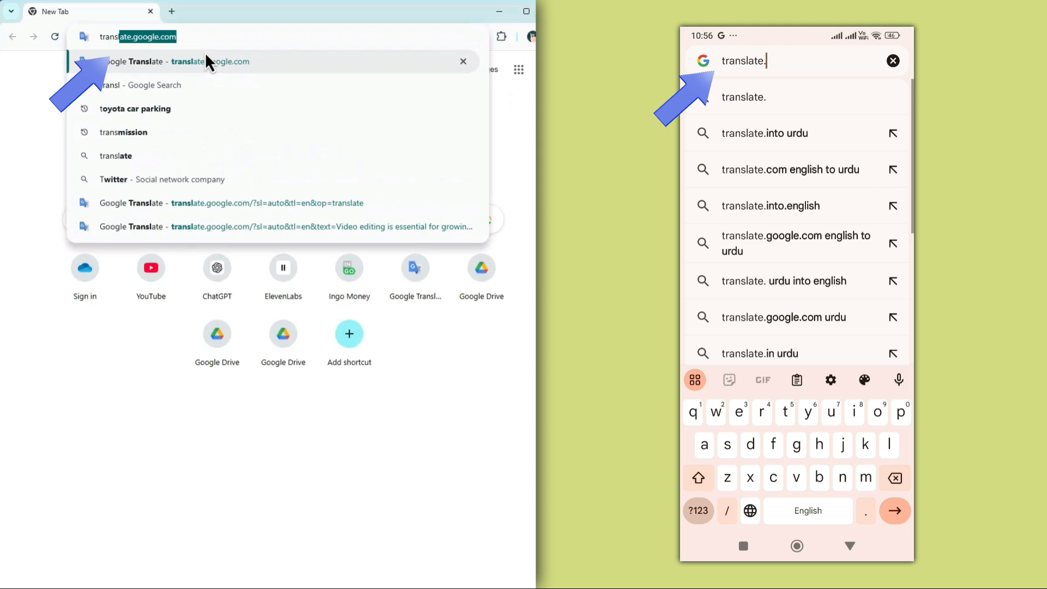
{"action": "type", "text": "google.com"}
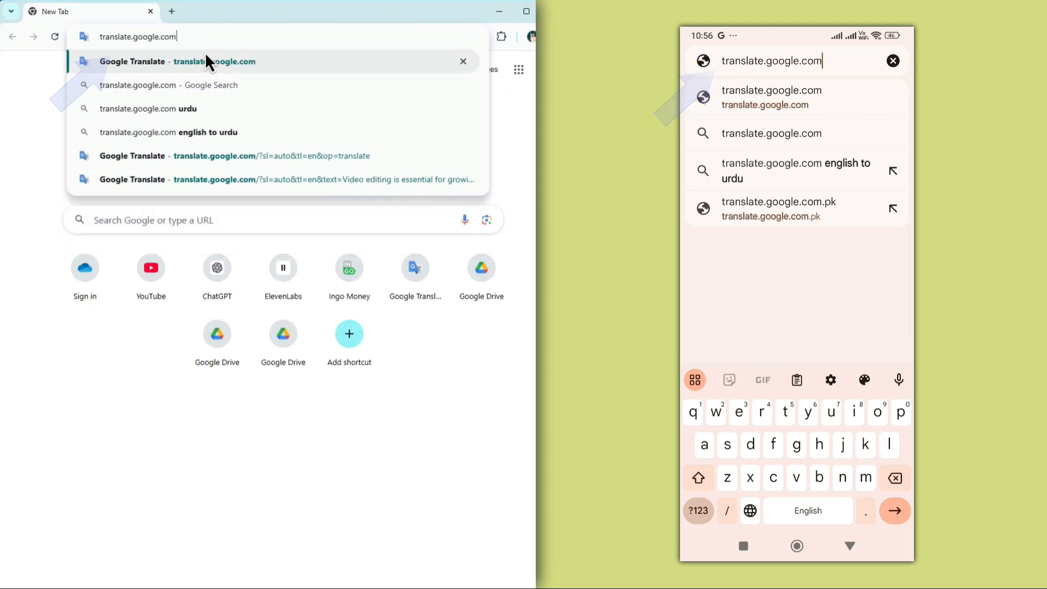
{"action": "left_click", "coordinate": [176, 61]}
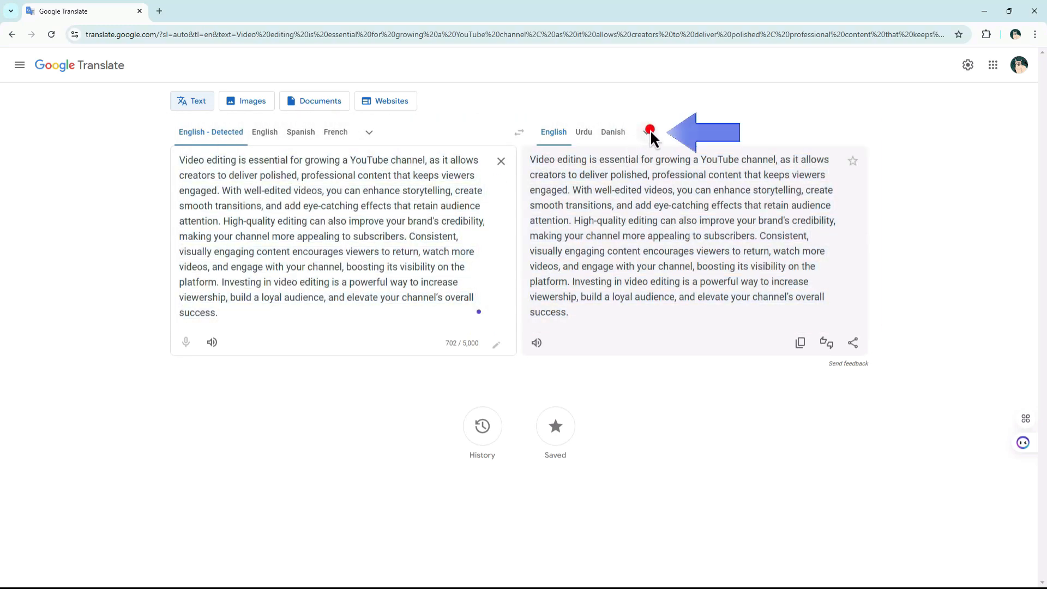
Set Dinka as the target language and copy the Dinka translation
{"action": "left_click", "coordinate": [646, 132]}
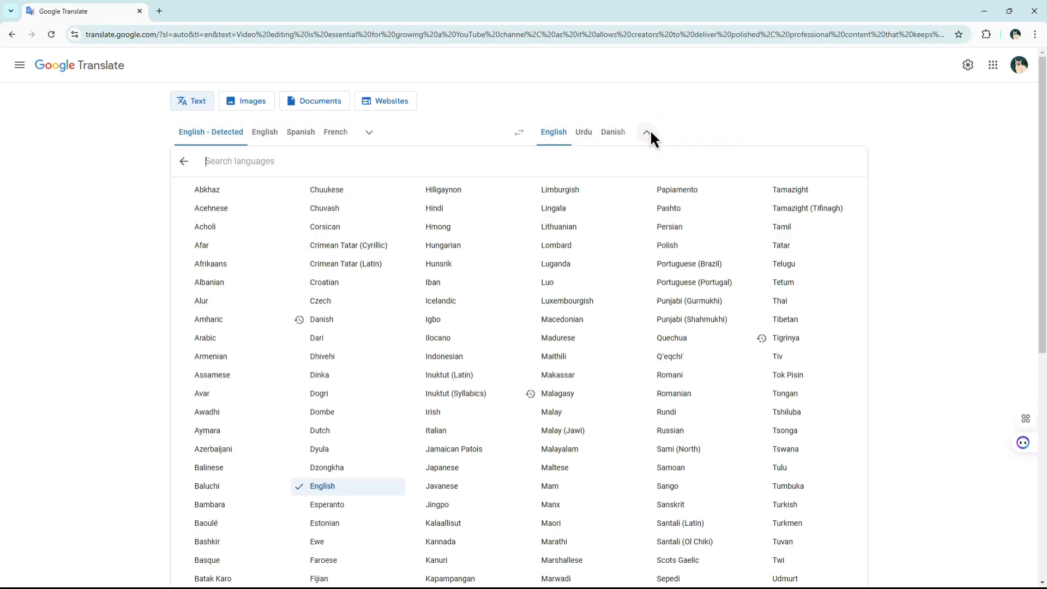
{"action": "left_click", "coordinate": [559, 189]}
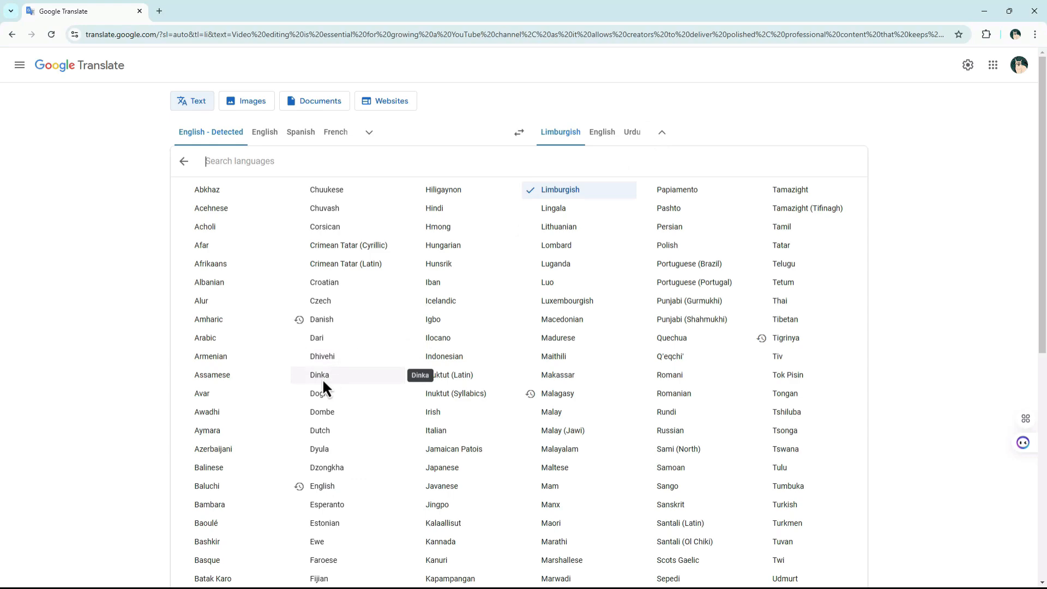
{"action": "left_click", "coordinate": [320, 374]}
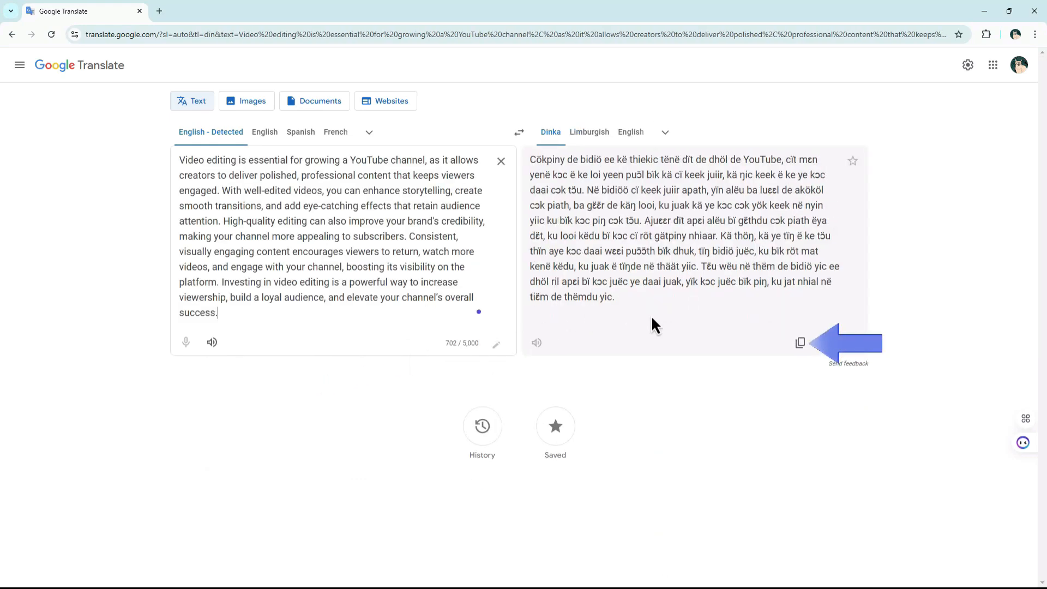
{"action": "left_click", "coordinate": [800, 343]}
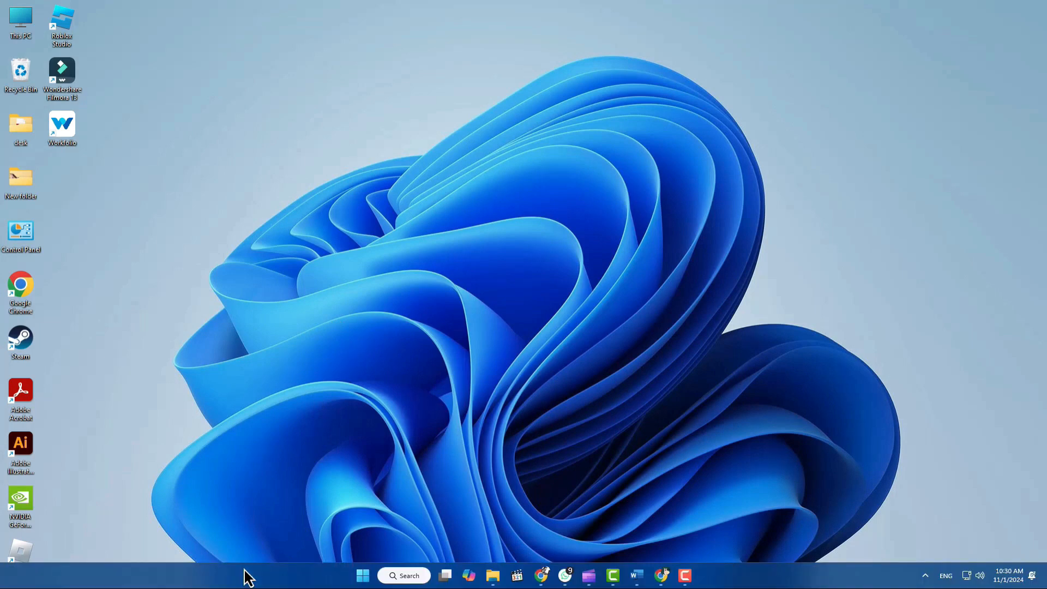
Reach Settings > Time & language > Language & region showing English (United States) as preferred
{"action": "left_click", "coordinate": [362, 575]}
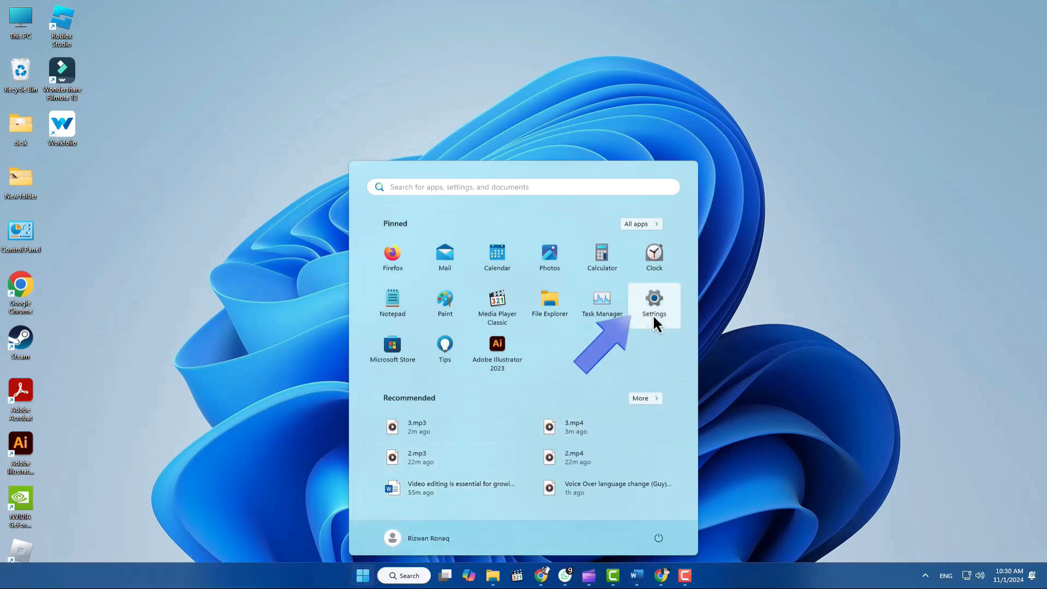
{"action": "left_click", "coordinate": [653, 301]}
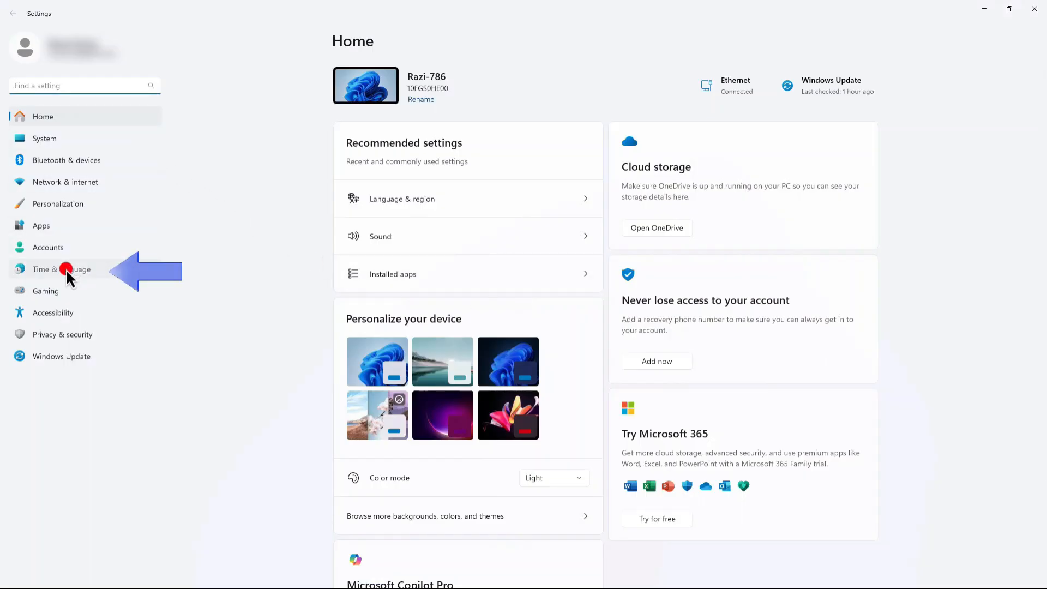
{"action": "left_click", "coordinate": [59, 268]}
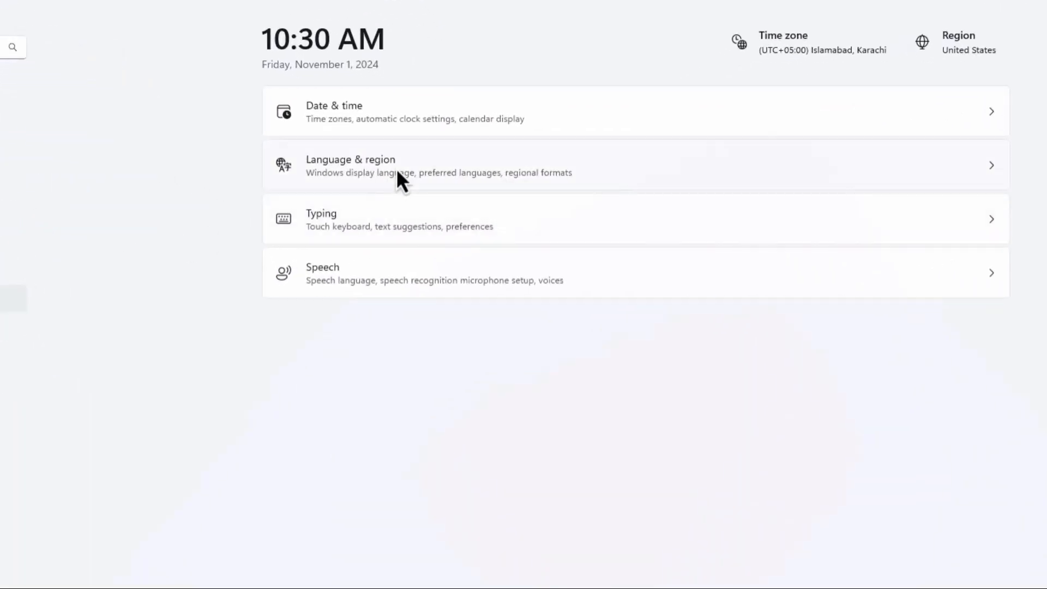
{"action": "left_click", "coordinate": [350, 165]}
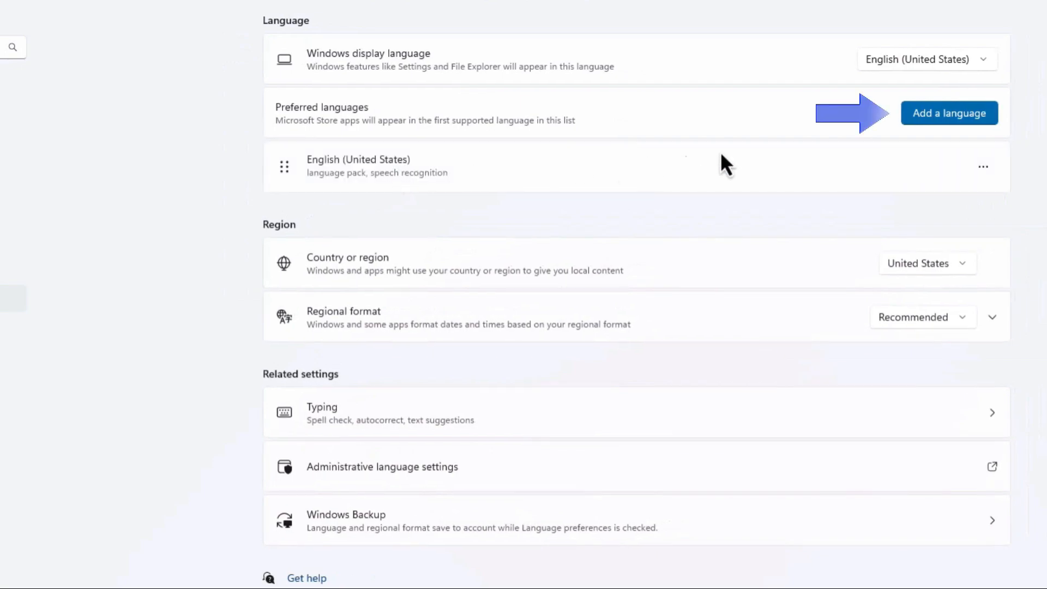
Add English (Canada), reaching the Install language features dialog with pack, speech and handwriting
{"action": "left_click", "coordinate": [950, 113]}
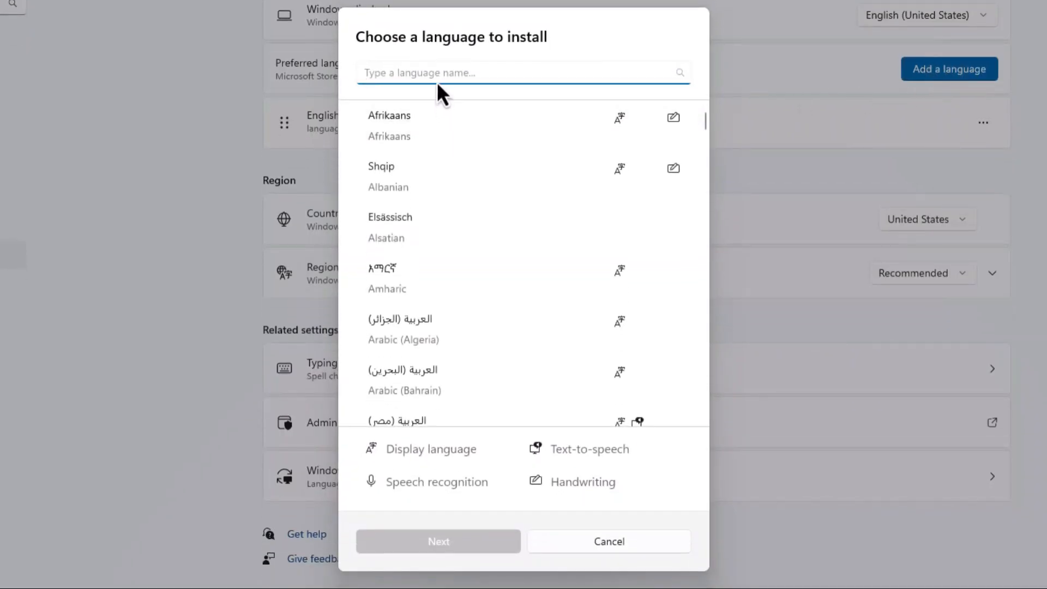
{"action": "type", "text": "English"}
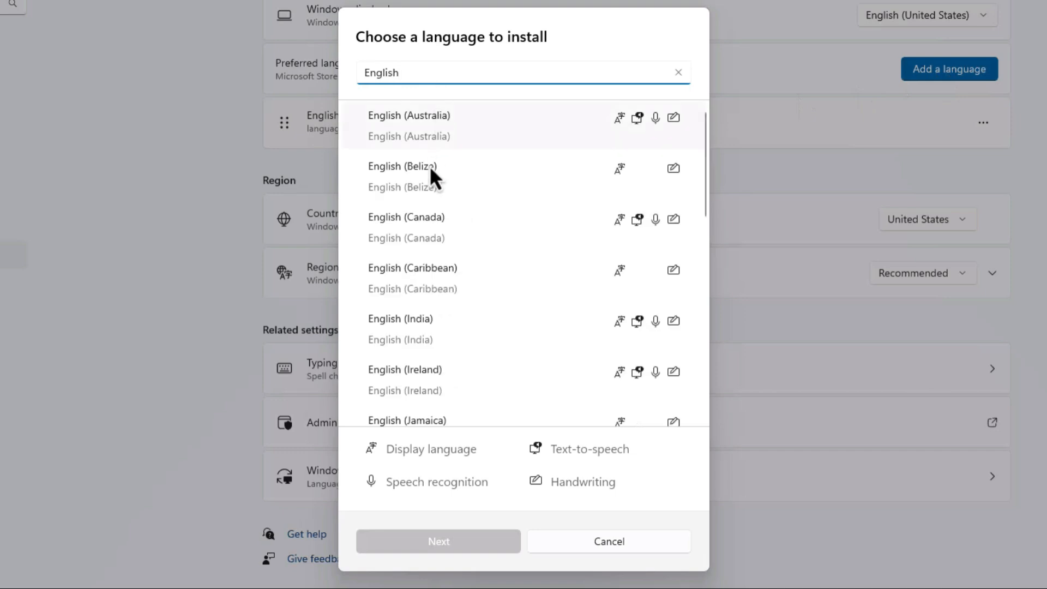
{"action": "left_click", "coordinate": [406, 217]}
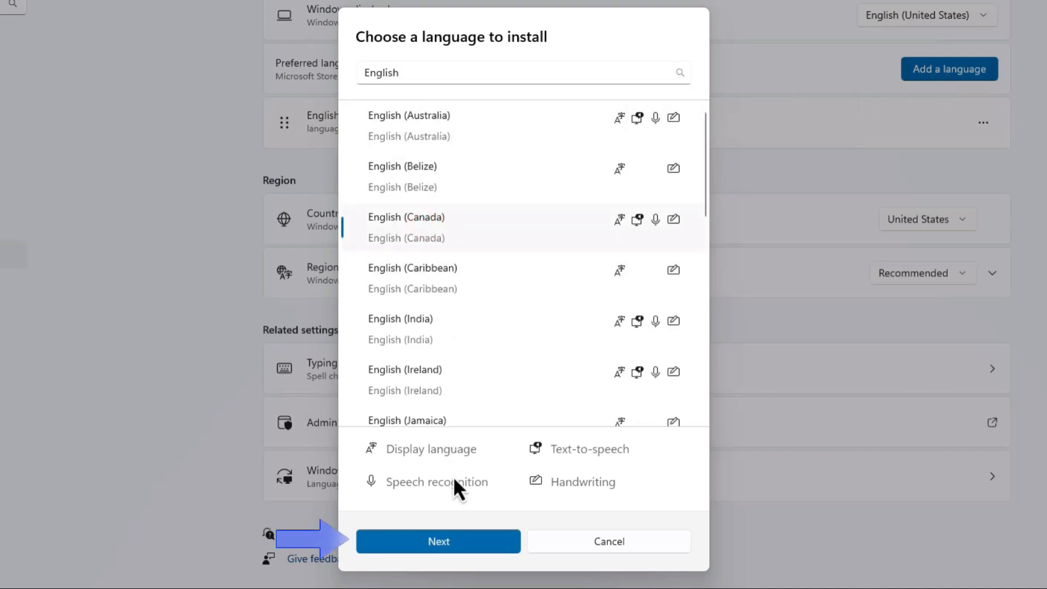
{"action": "left_click", "coordinate": [438, 541]}
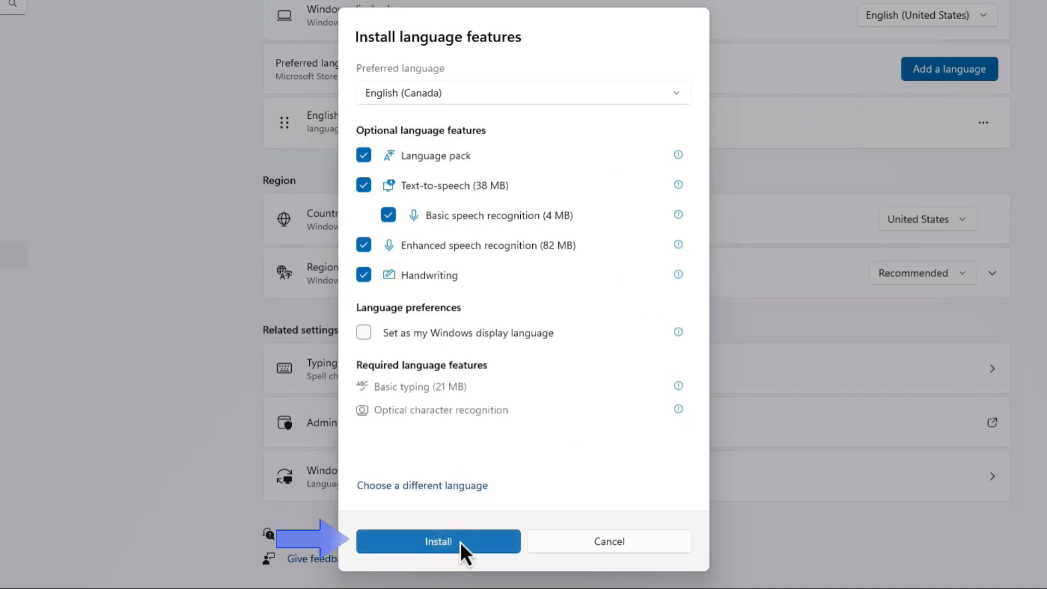
{"action": "mouse_move", "coordinate": [437, 571]}
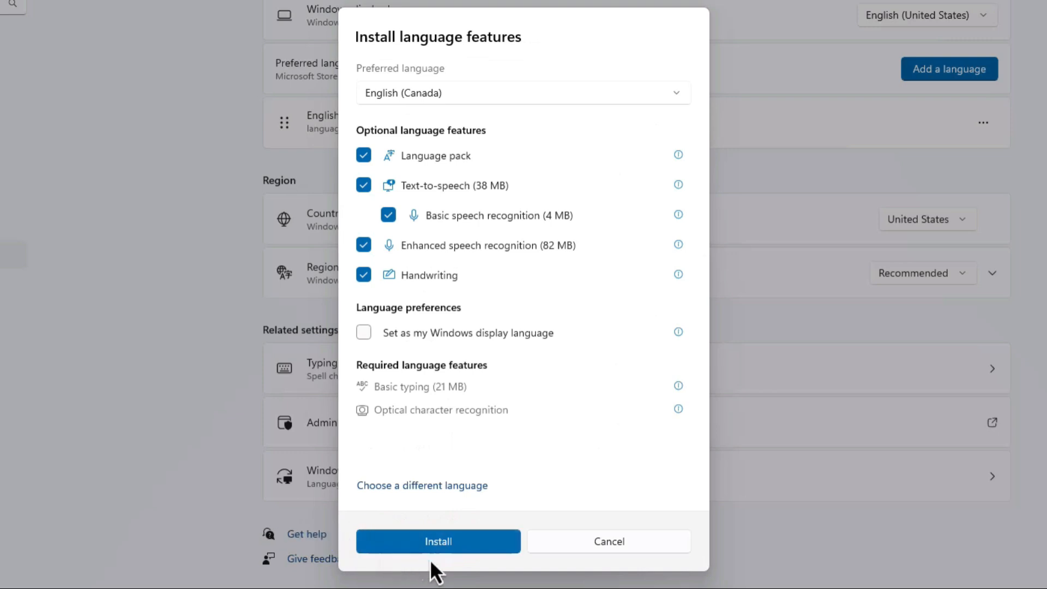
{"action": "mouse_move", "coordinate": [475, 569]}
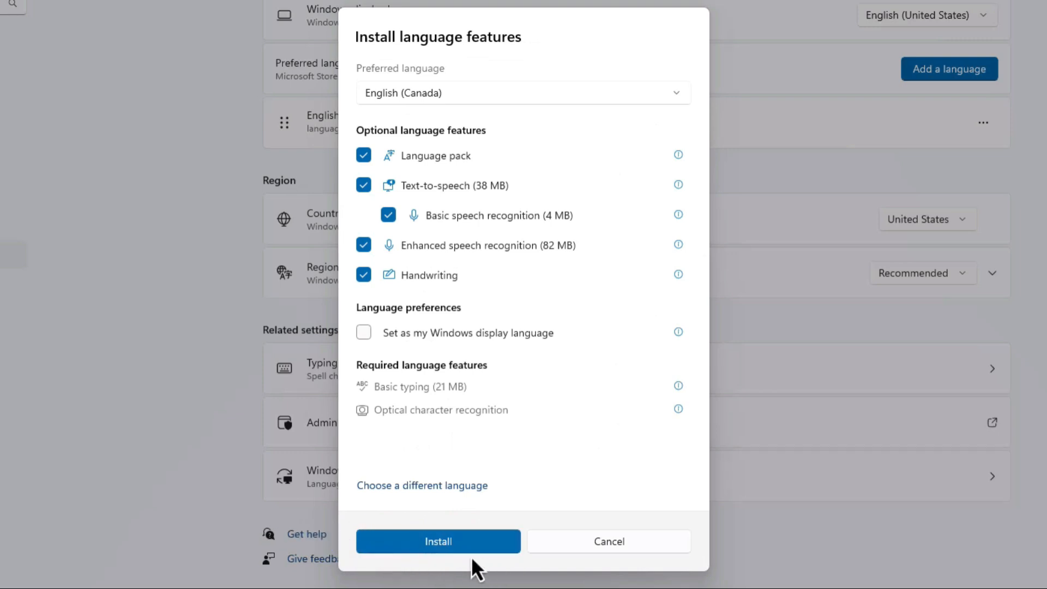